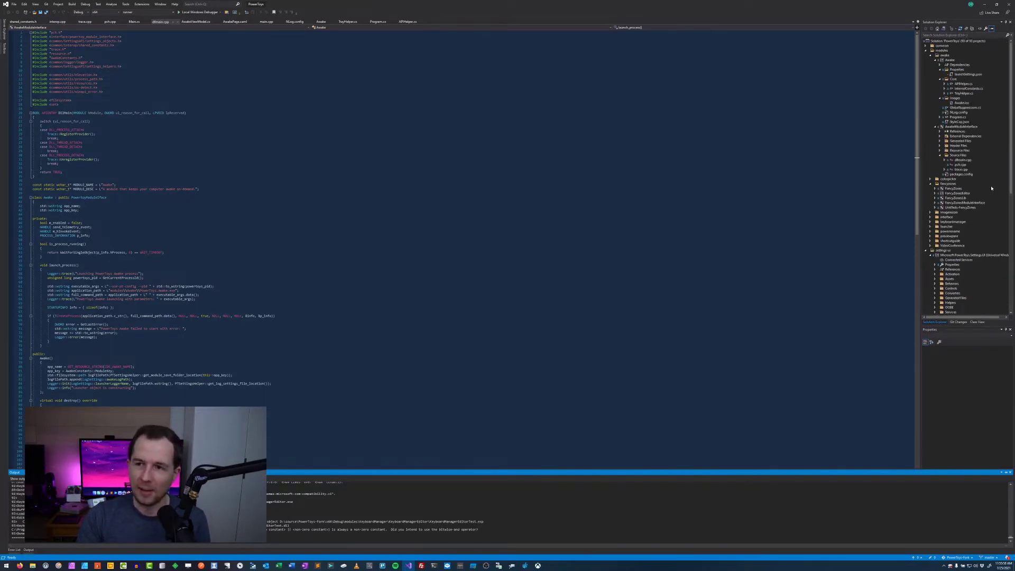
Collapse the settings project's files and open the Awake project's Program.cs
{"action": "left_click", "coordinate": [943, 250]}
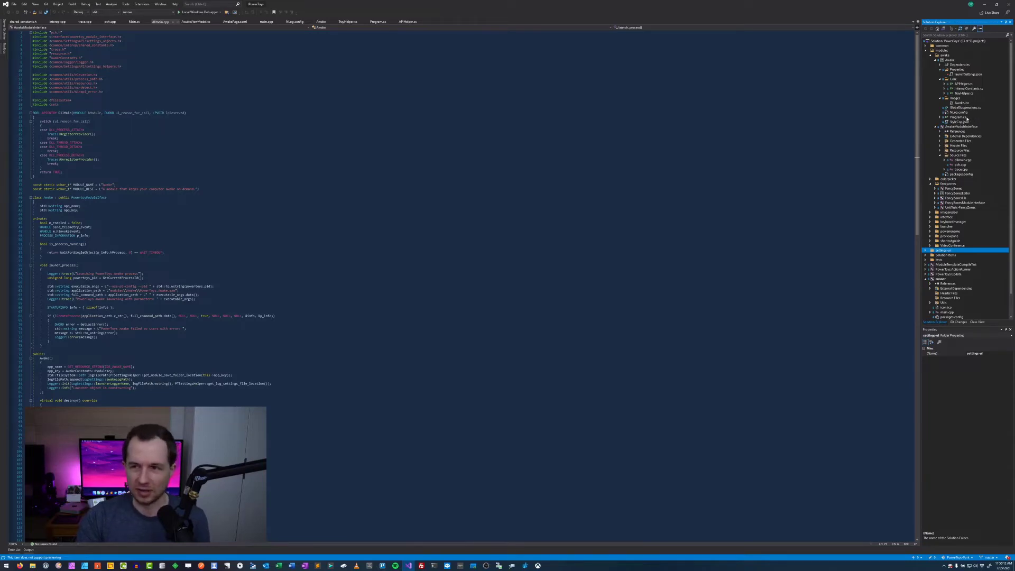
{"action": "left_click", "coordinate": [382, 21]}
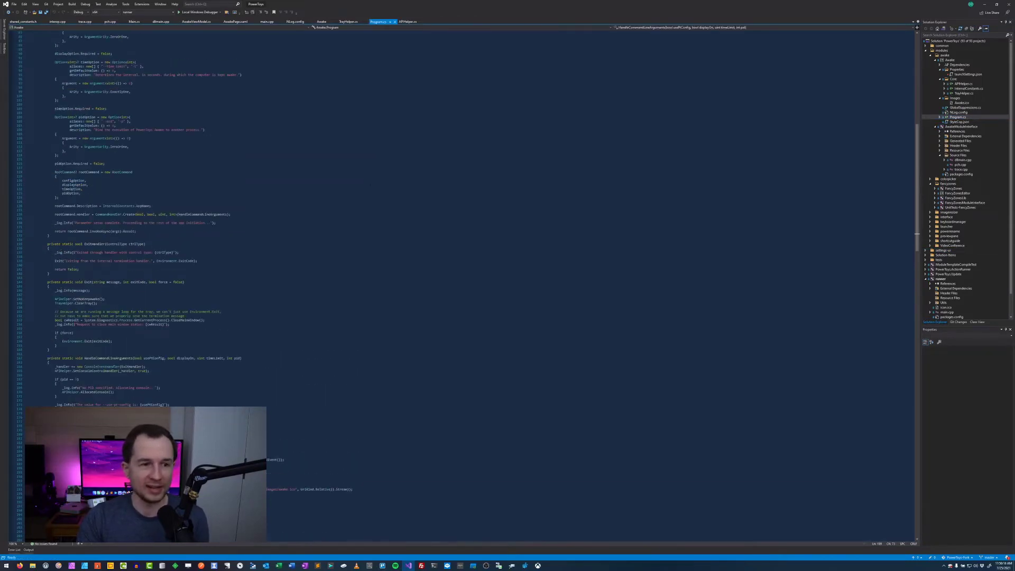
{"action": "scroll", "scroll_direction": "up", "scroll_amount": 3}
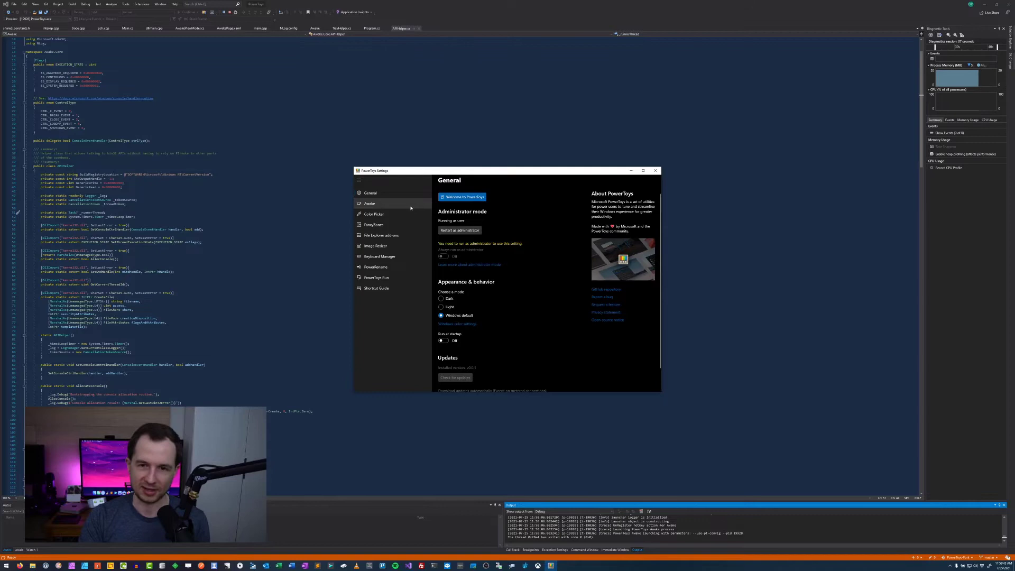
Show the Awake settings page and switch Enable Awake off, then back on
{"action": "left_click", "coordinate": [370, 203]}
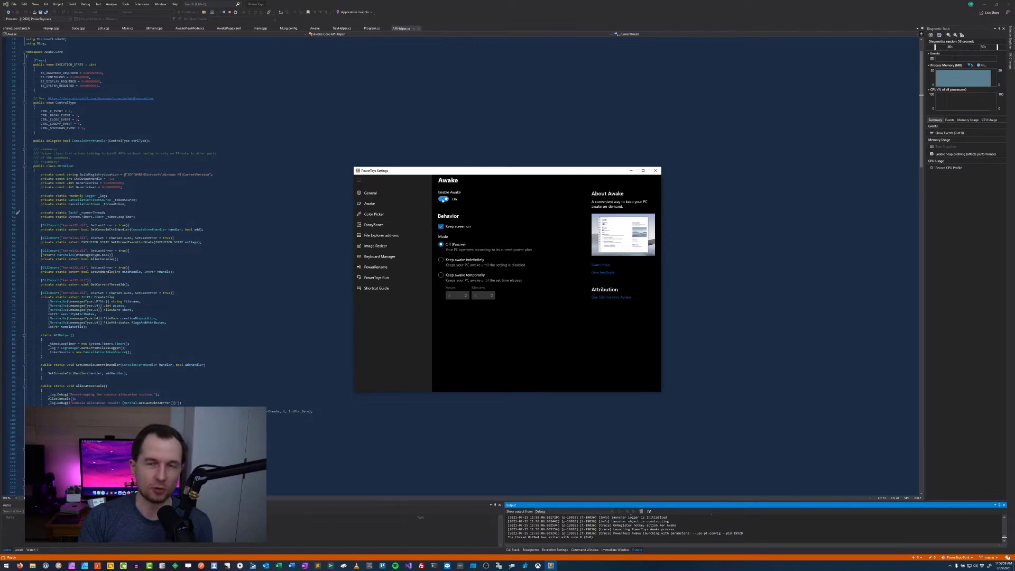
{"action": "left_click", "coordinate": [444, 199]}
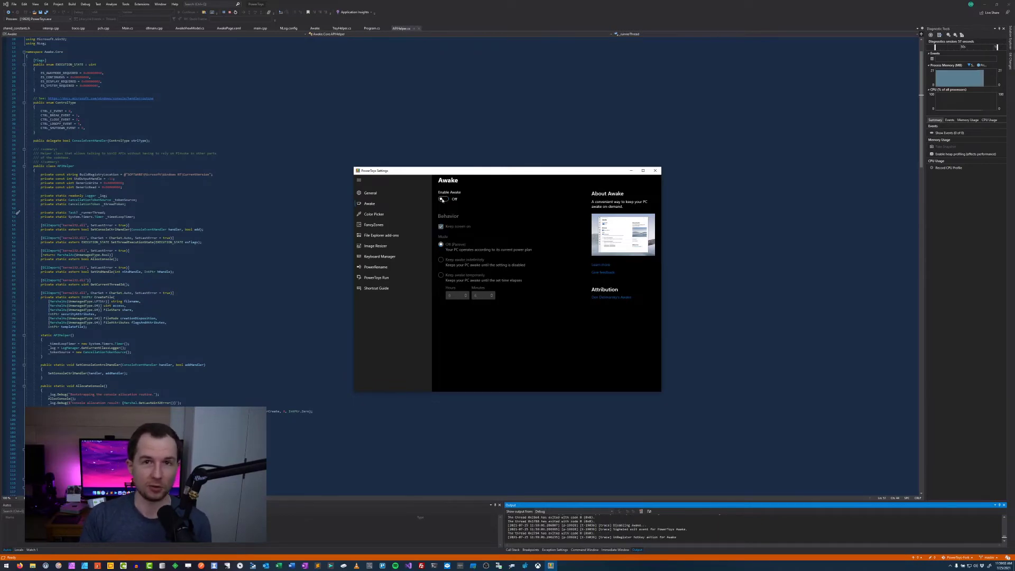
{"action": "left_click", "coordinate": [444, 199]}
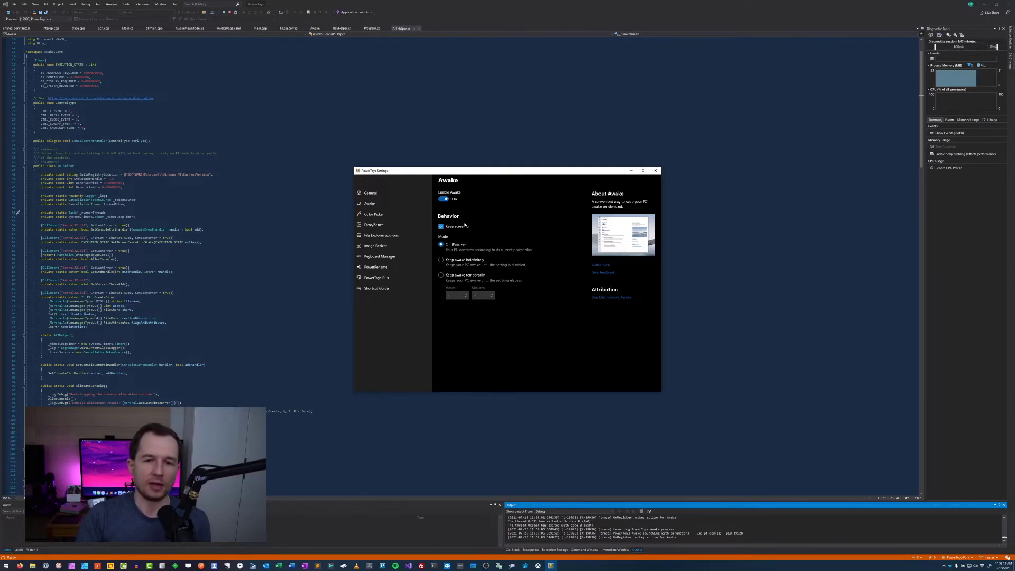
Try the indefinite and temporary Awake modes, toggle Keep screen on, then select Off (Passive)
{"action": "left_click", "coordinate": [441, 245]}
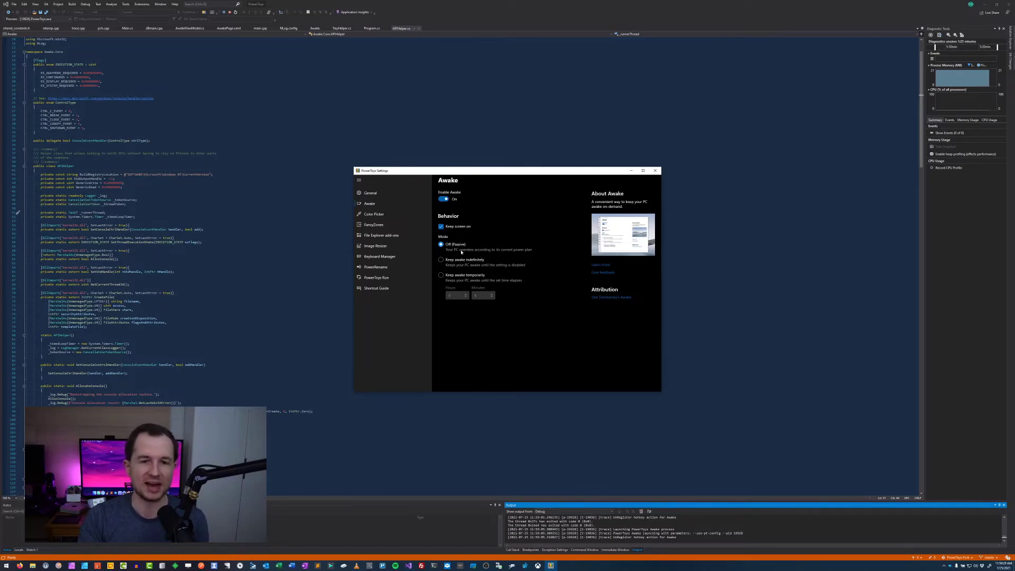
{"action": "left_click", "coordinate": [441, 260]}
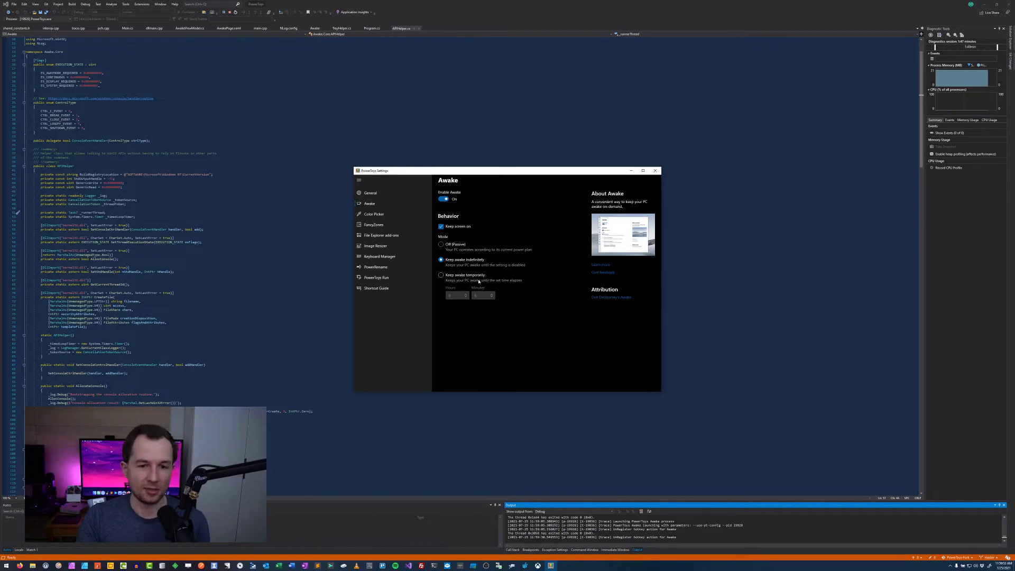
{"action": "left_click", "coordinate": [441, 275]}
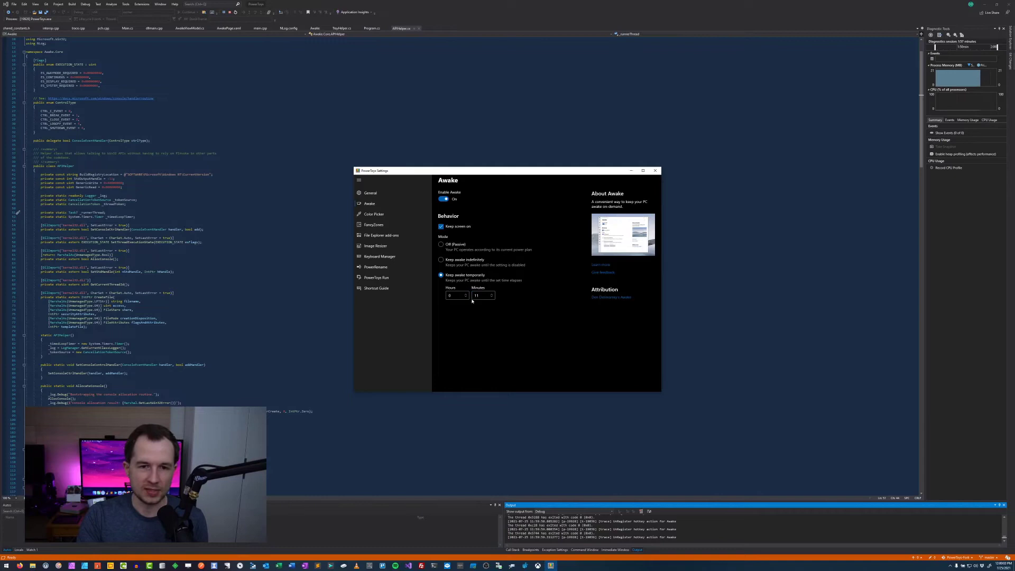
{"action": "left_click", "coordinate": [441, 226]}
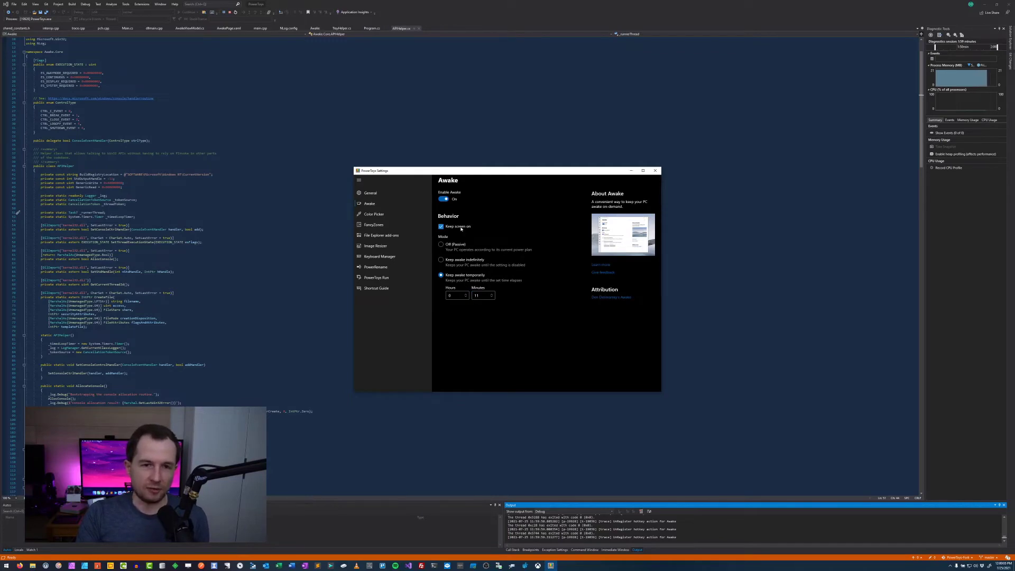
{"action": "left_click", "coordinate": [441, 226]}
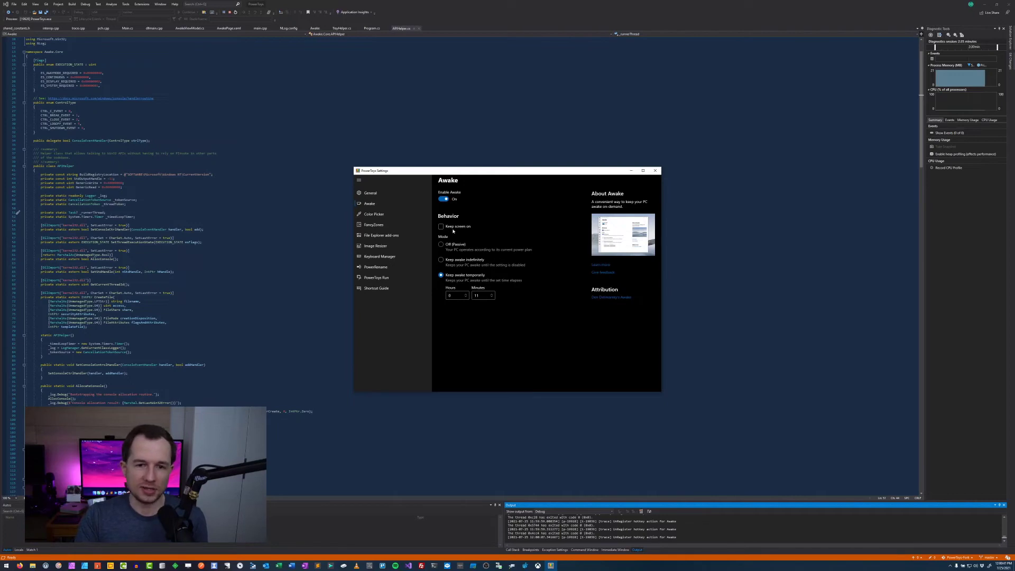
{"action": "left_click", "coordinate": [441, 245]}
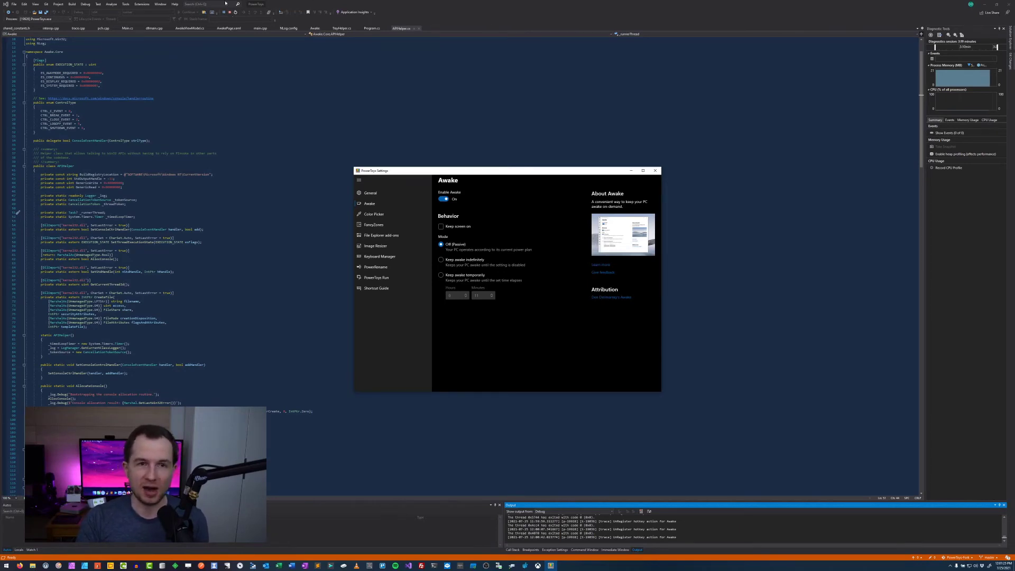
Close the PowerToys Settings window
{"action": "left_click", "coordinate": [656, 170]}
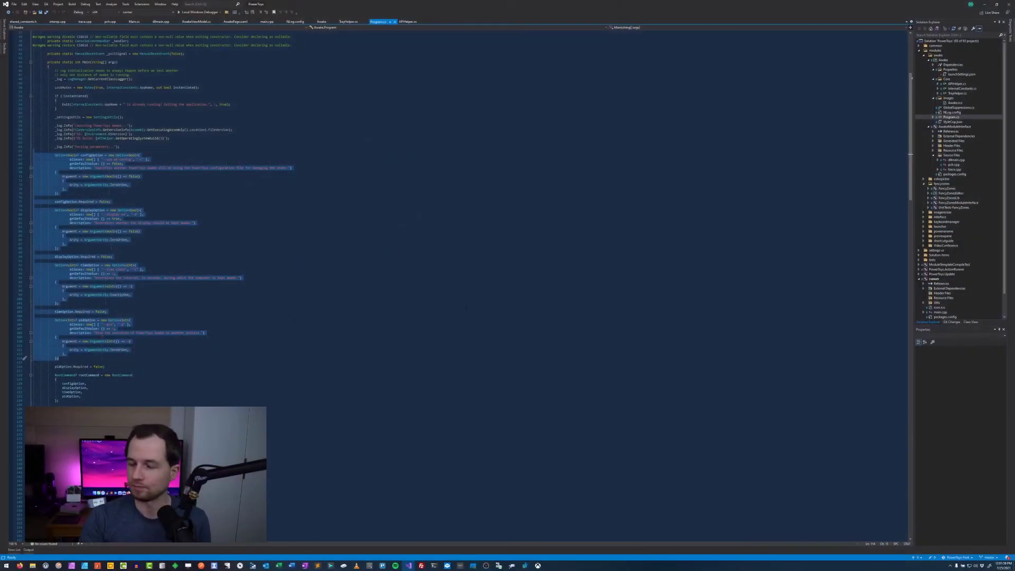
Bring up the context menu for an Awake project file in Solution Explorer
{"action": "right_click", "coordinate": [934, 53]}
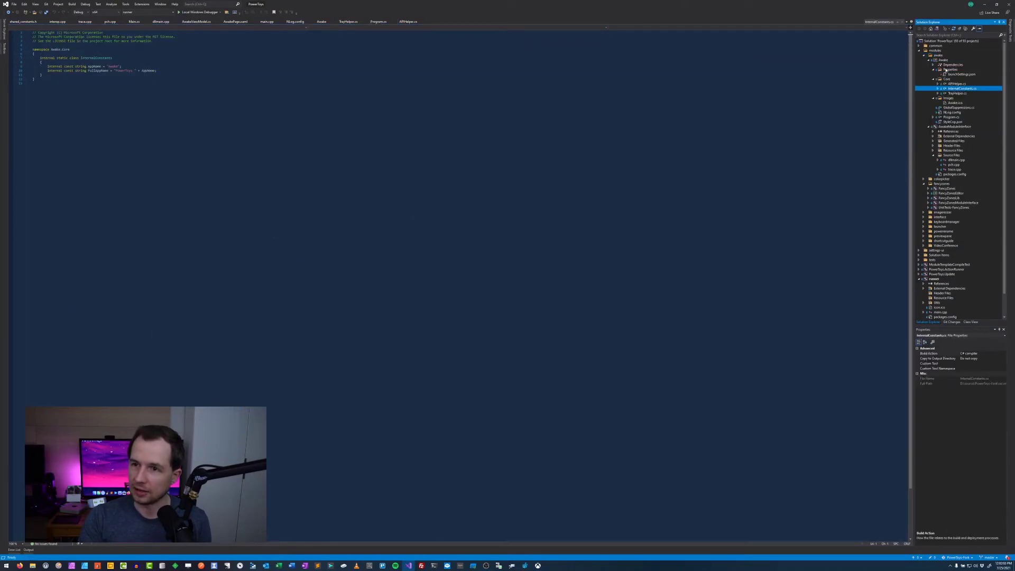
Bring up the Awake project's context menu in Solution Explorer
{"action": "right_click", "coordinate": [940, 59]}
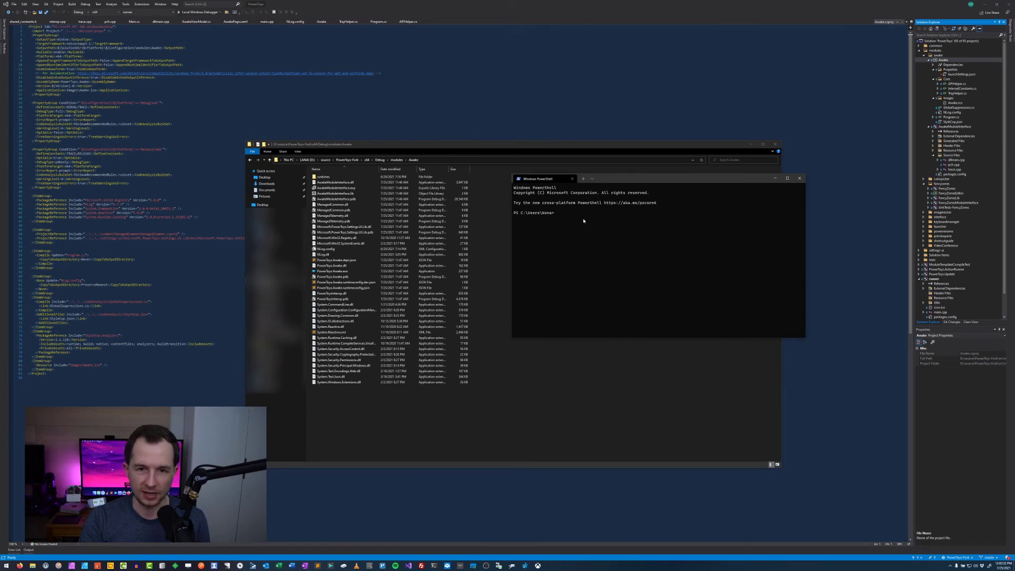
Select PowerToys.Awake.exe in File Explorer and copy its full path
{"action": "left_click", "coordinate": [332, 271]}
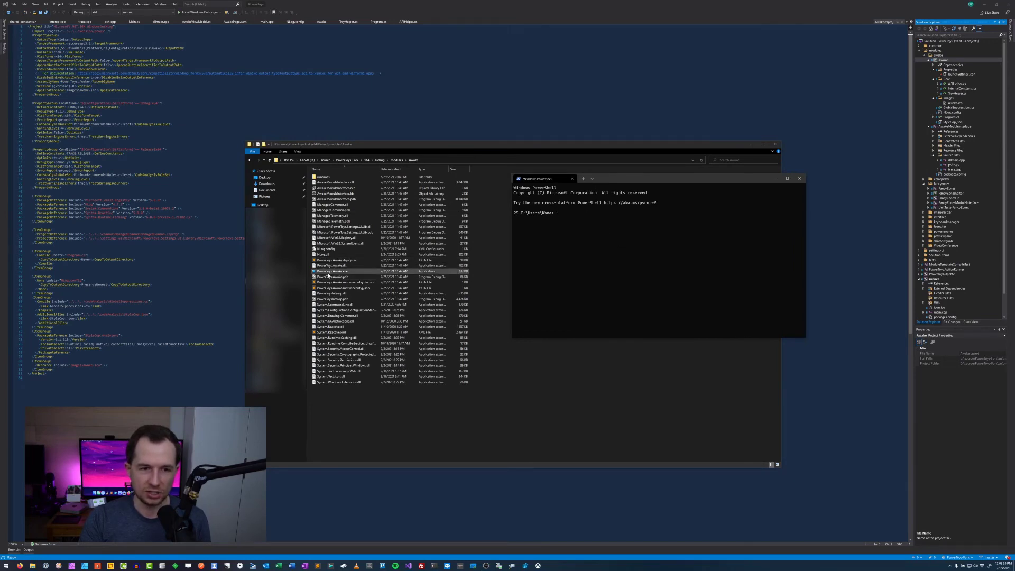
{"action": "left_click", "coordinate": [332, 271]}
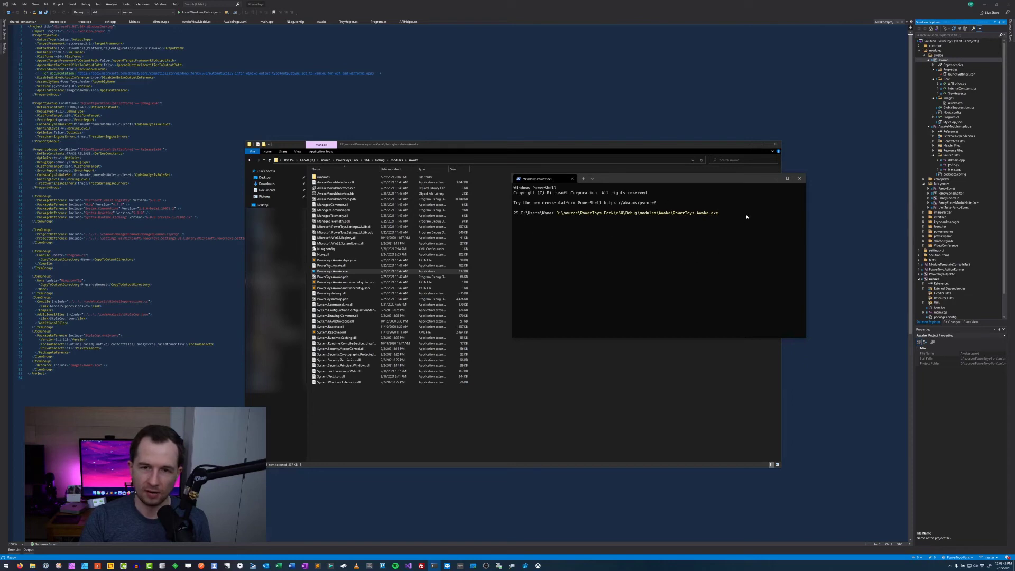
{"action": "mouse_move", "coordinate": [699, 233]}
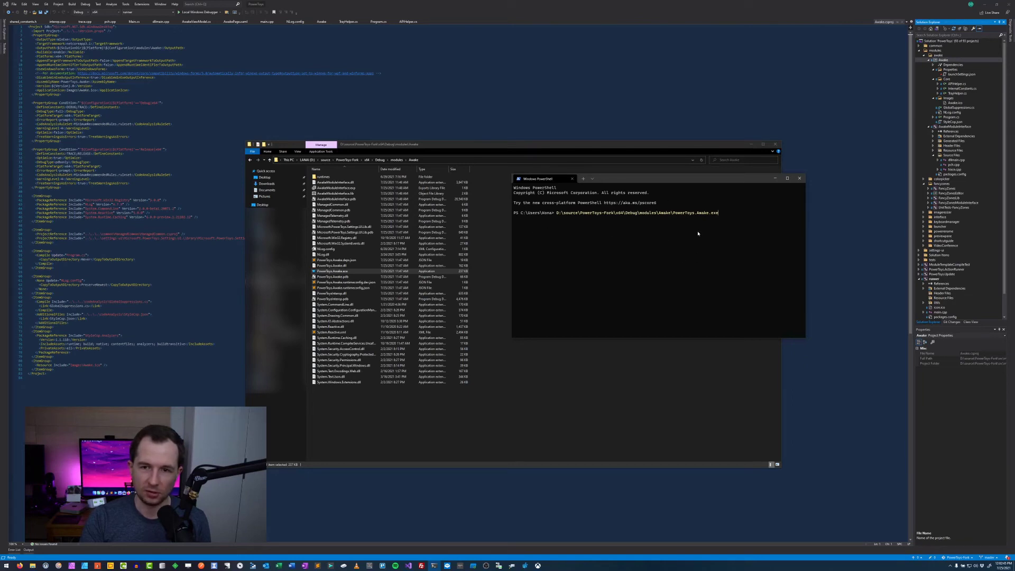
{"action": "mouse_move", "coordinate": [703, 234]}
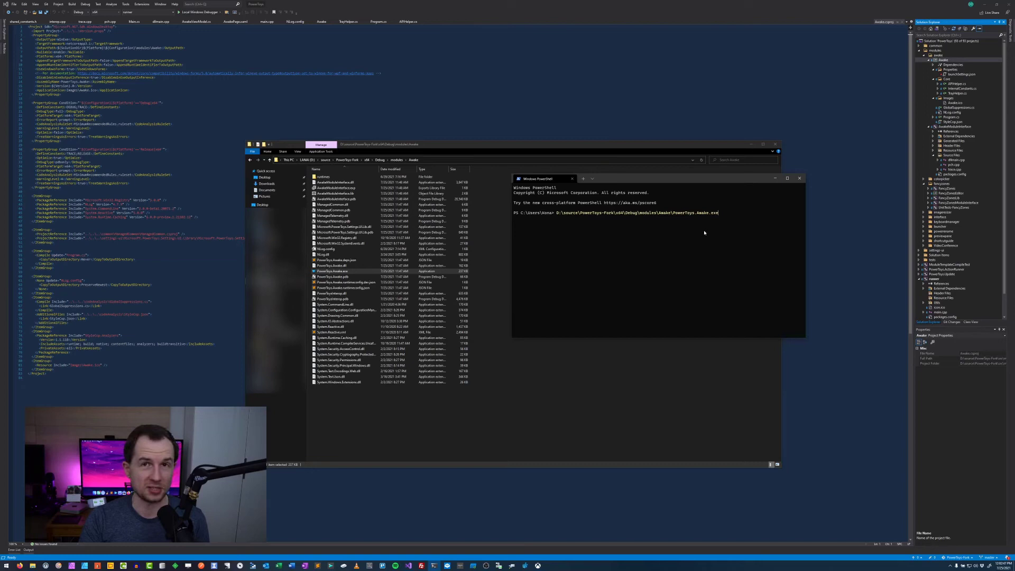